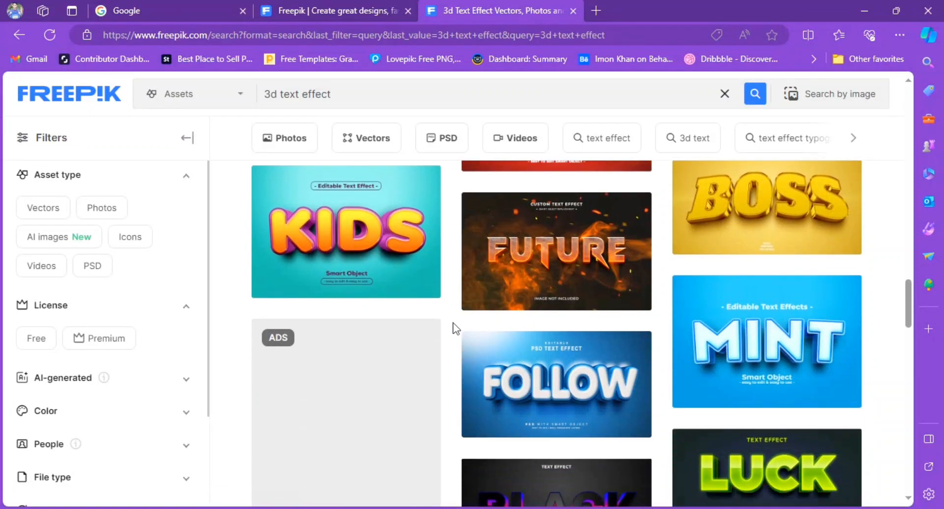
Step: Close the duplicate results tab and search Freepik for '3d text effect'
scroll("down", 3)
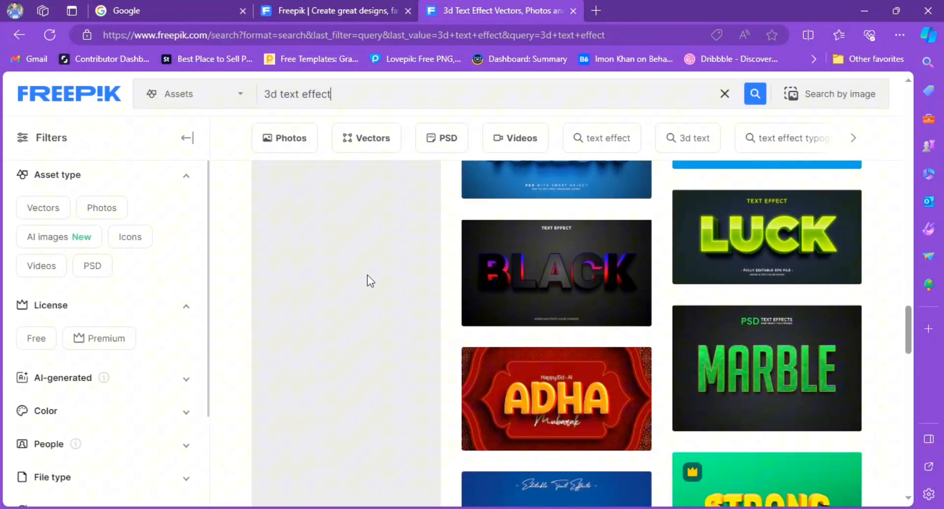
mouse_move(538, 161)
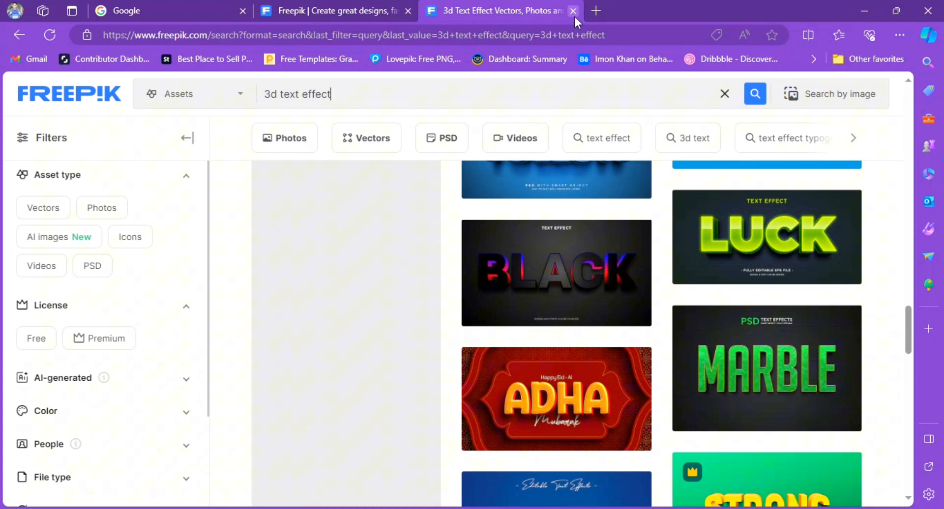
left_click(572, 11)
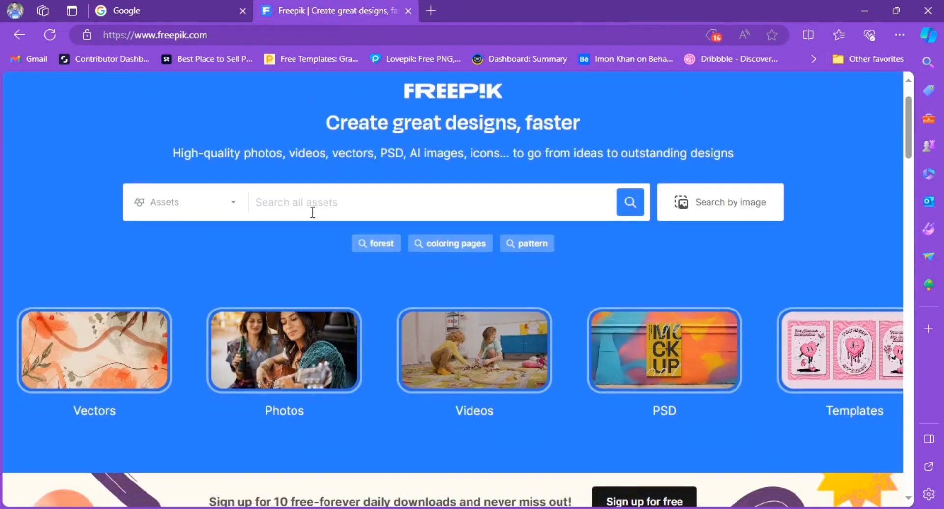
mouse_move(320, 203)
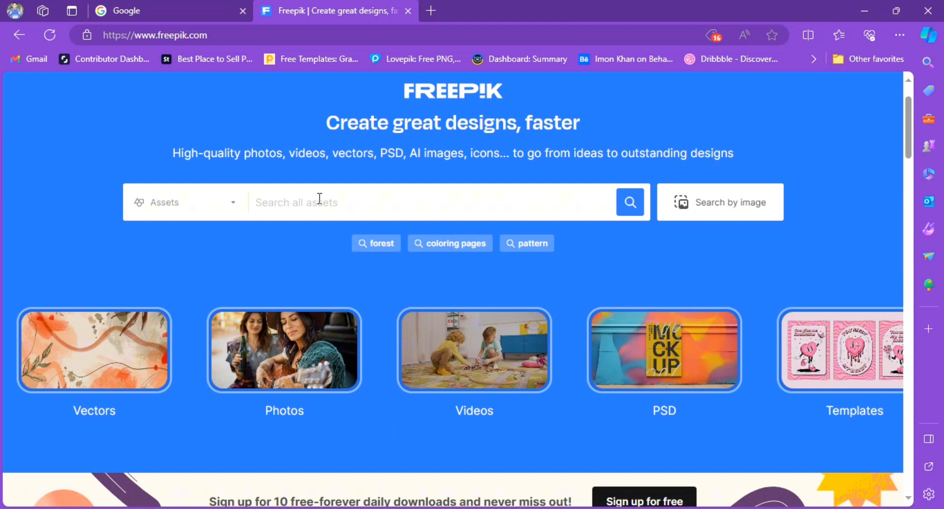
type("3d text ef")
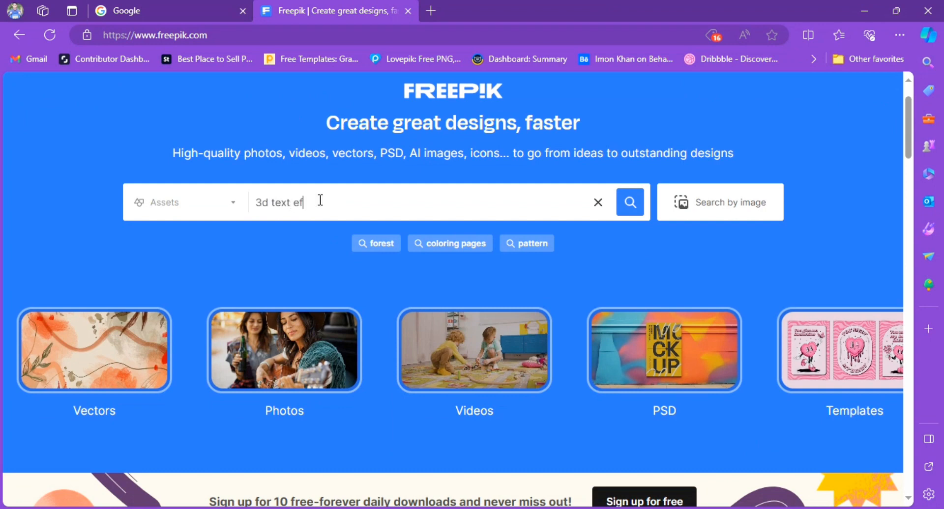
left_click(629, 202)
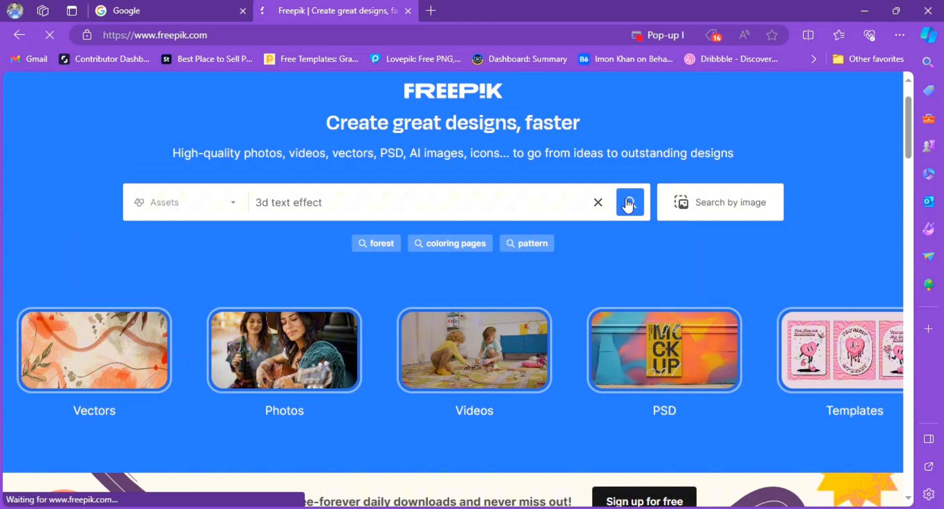
left_click(629, 202)
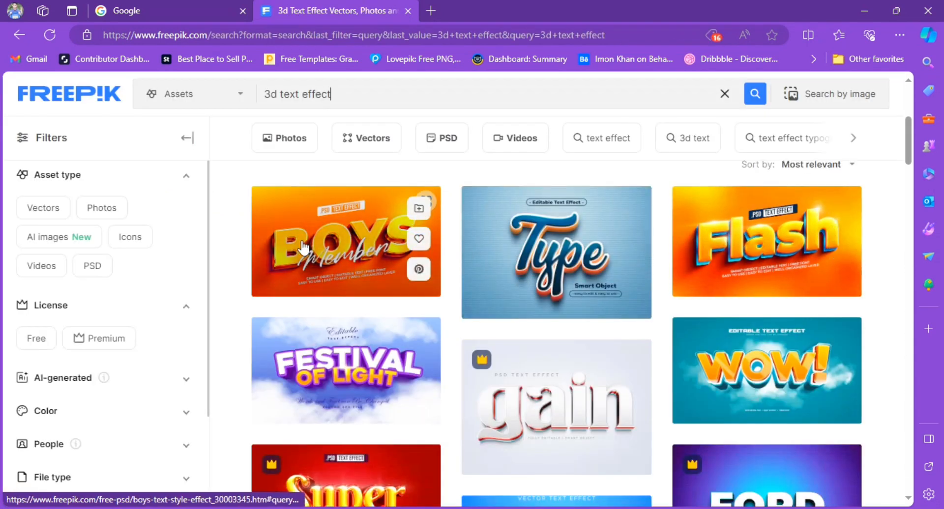
mouse_move(126, 268)
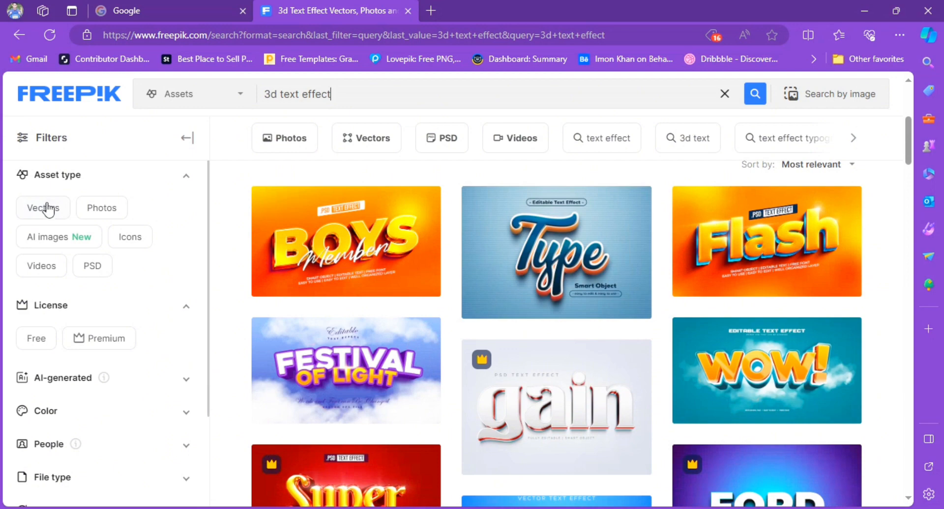
left_click(441, 137)
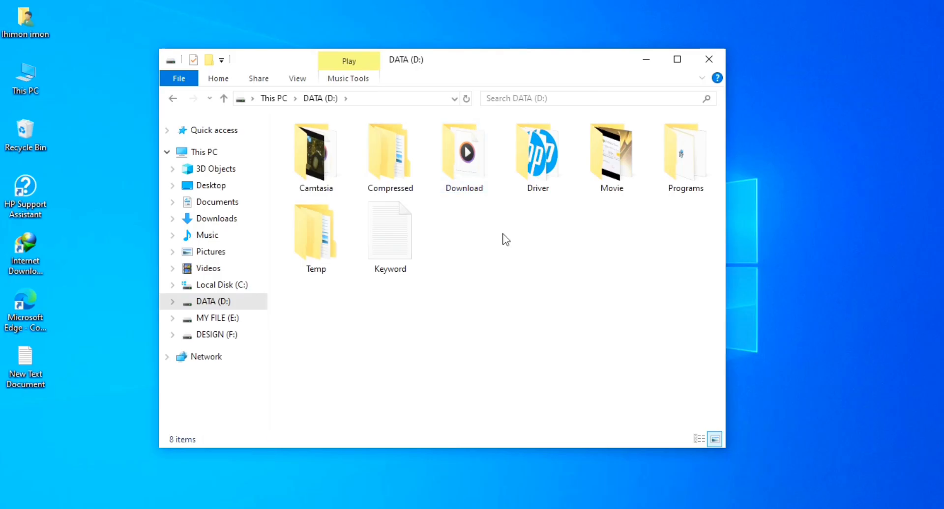
Step: Extract the juice-text-style-effect archive in Download and open its folder
double_click(463, 152)
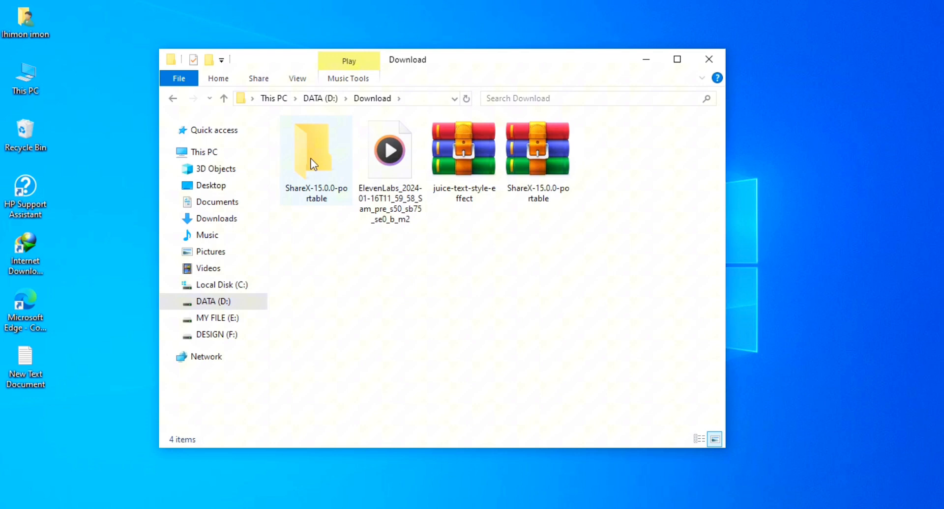
right_click(464, 147)
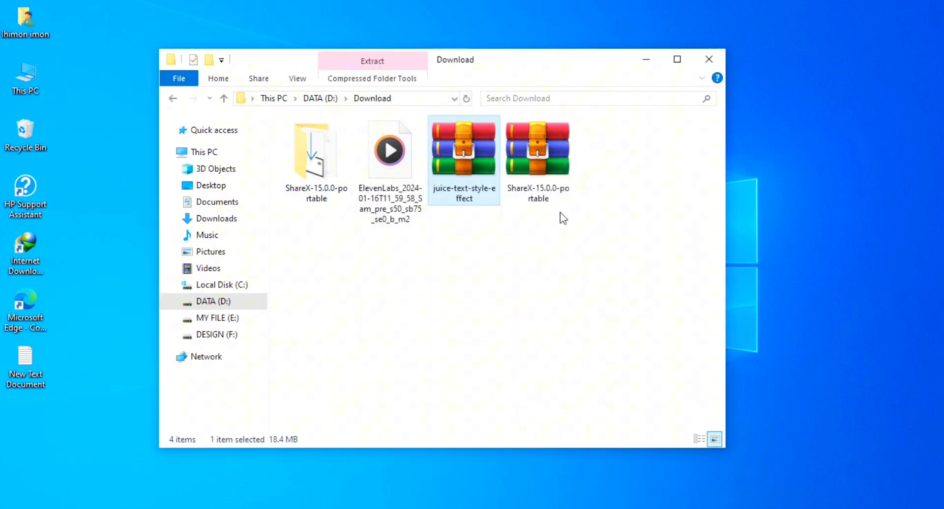
double_click(463, 147)
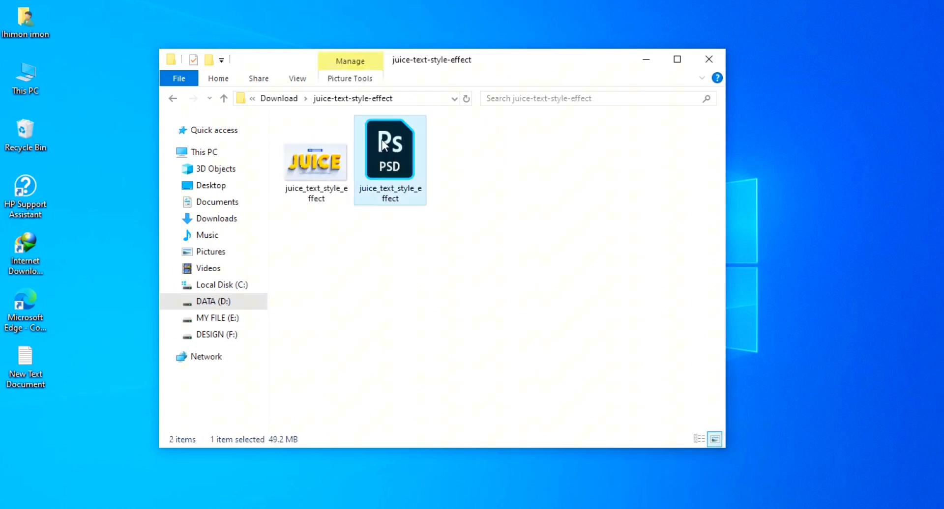
Step: Open the juice text effect PSD without resolving missing fonts, then open its text smart object
double_click(389, 148)
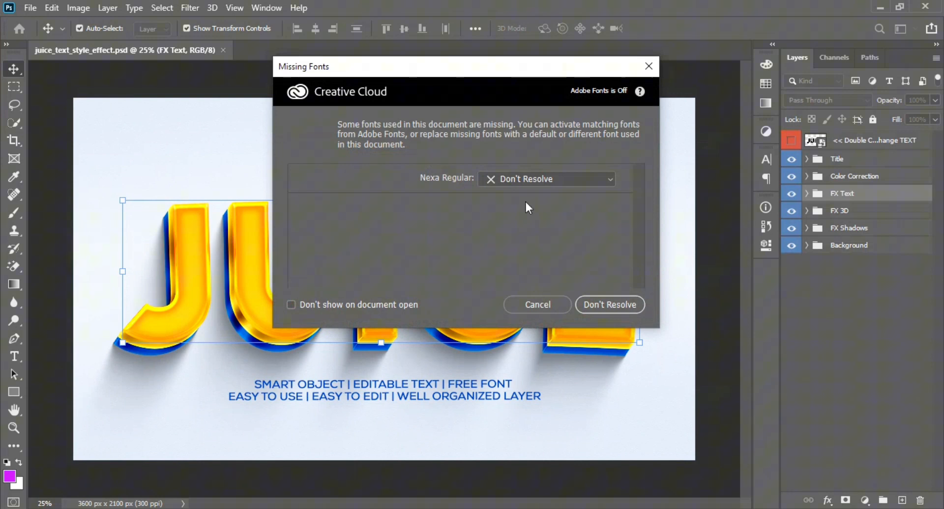
left_click(609, 304)
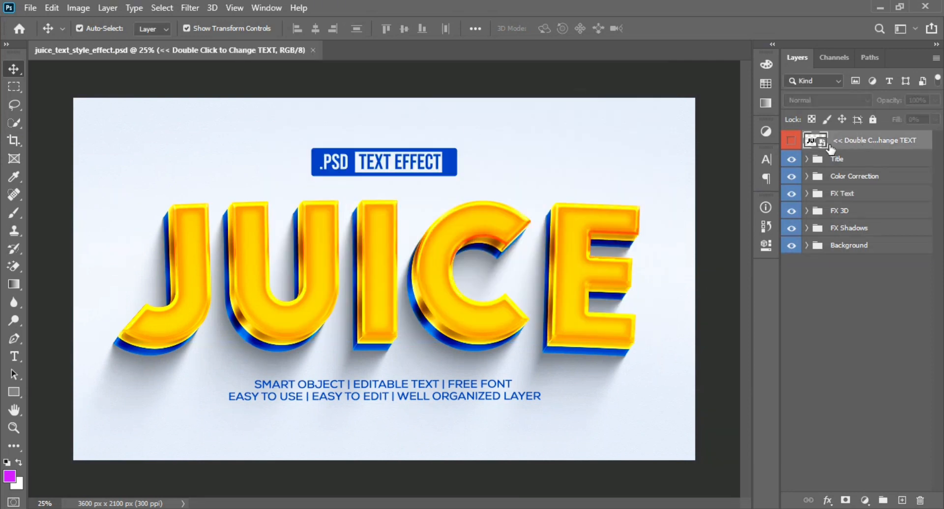
double_click(816, 141)
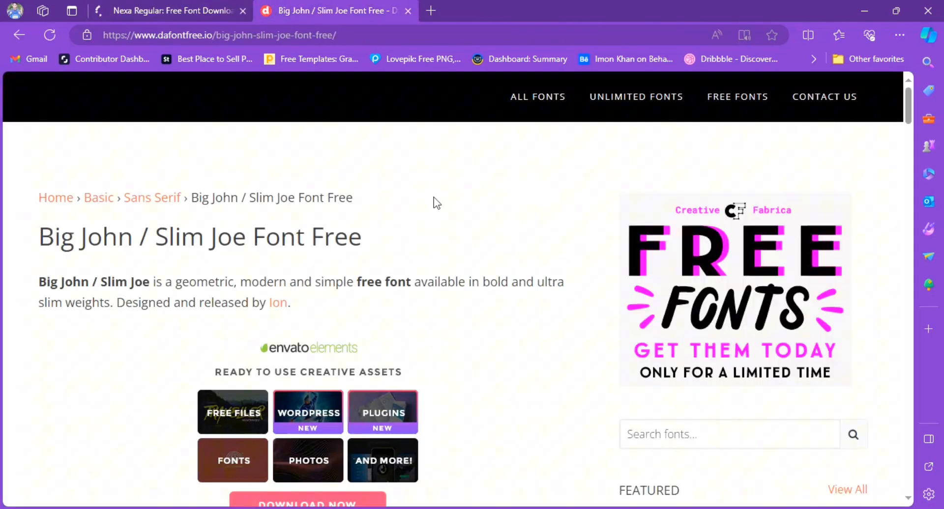
Step: Download the Nexa Regular and Big John font archives from their font pages
scroll("down", 3)
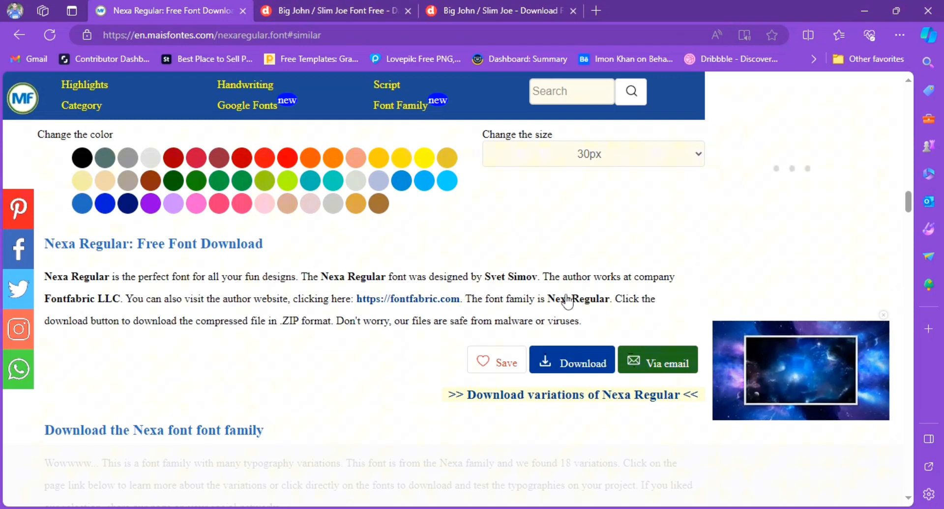
left_click(572, 360)
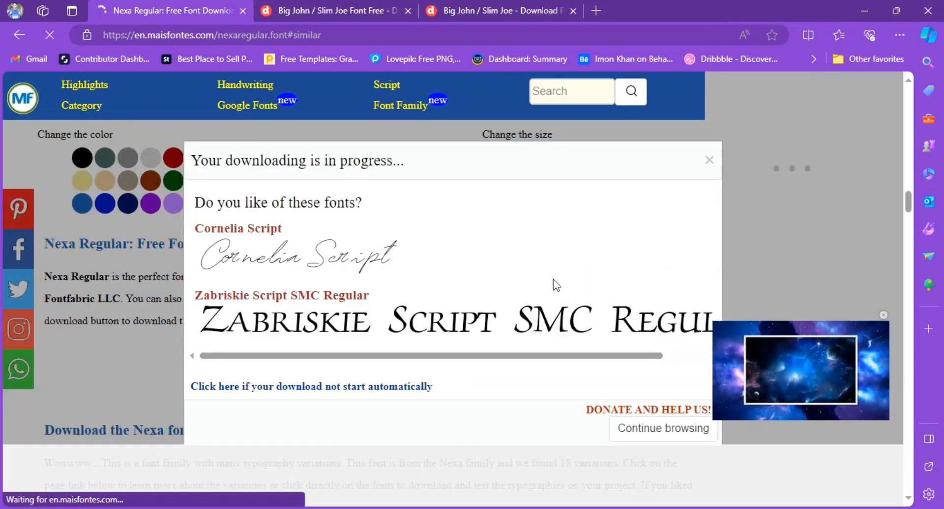
left_click(838, 34)
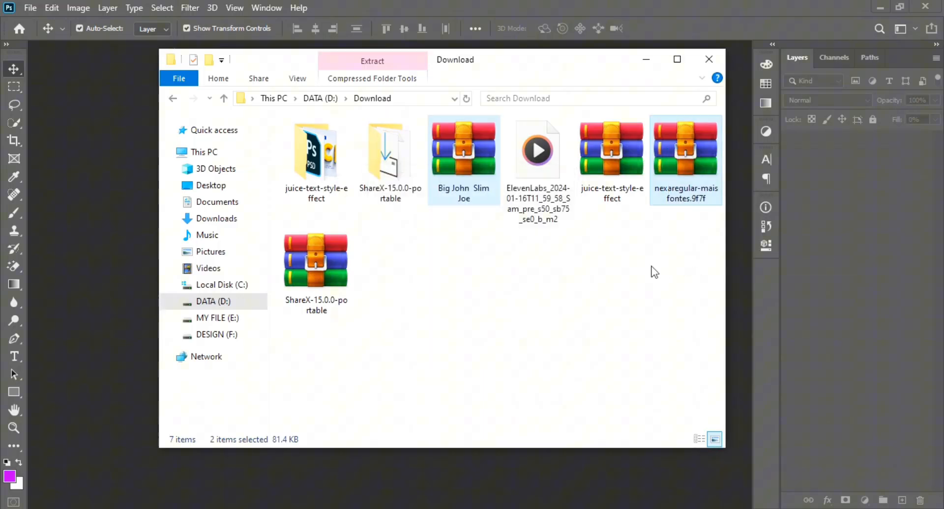
Step: Extract the Big John Slim Joe fonts and reopen the juice text effect PSD
double_click(462, 147)
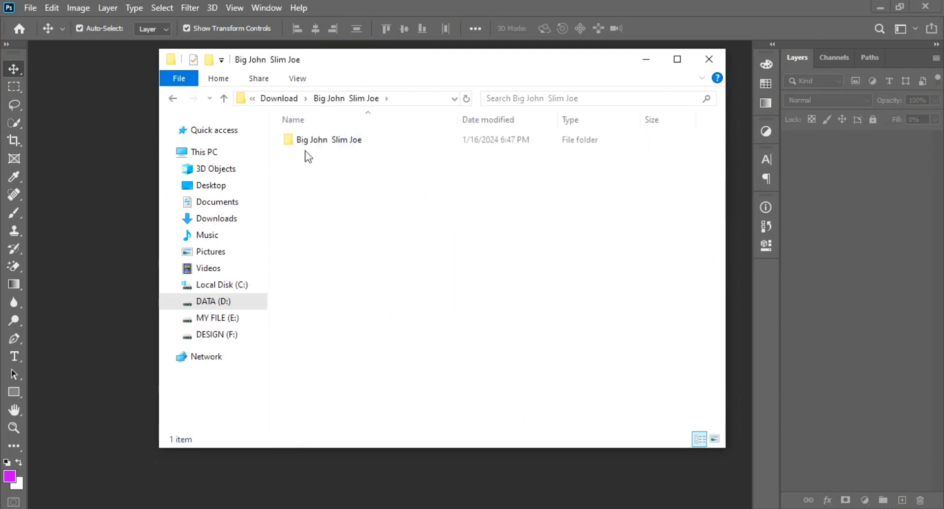
right_click(313, 139)
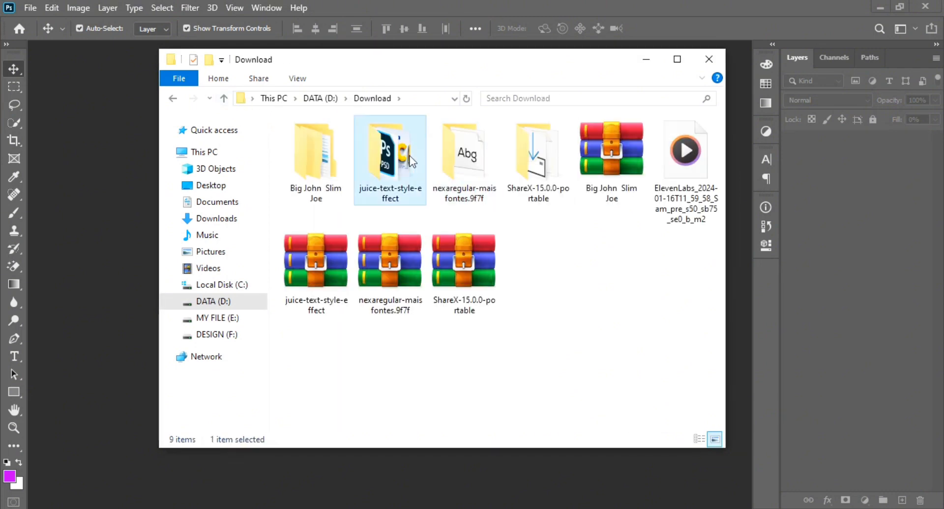
double_click(389, 152)
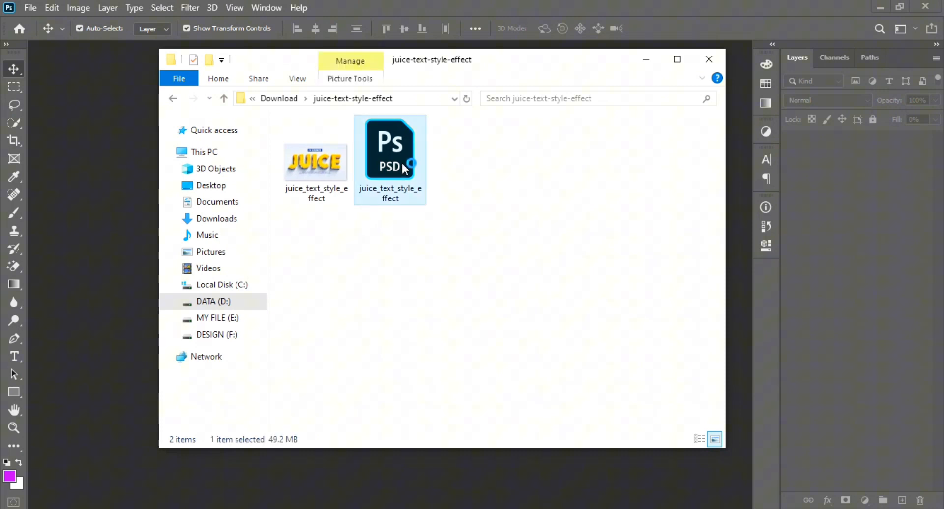
double_click(390, 148)
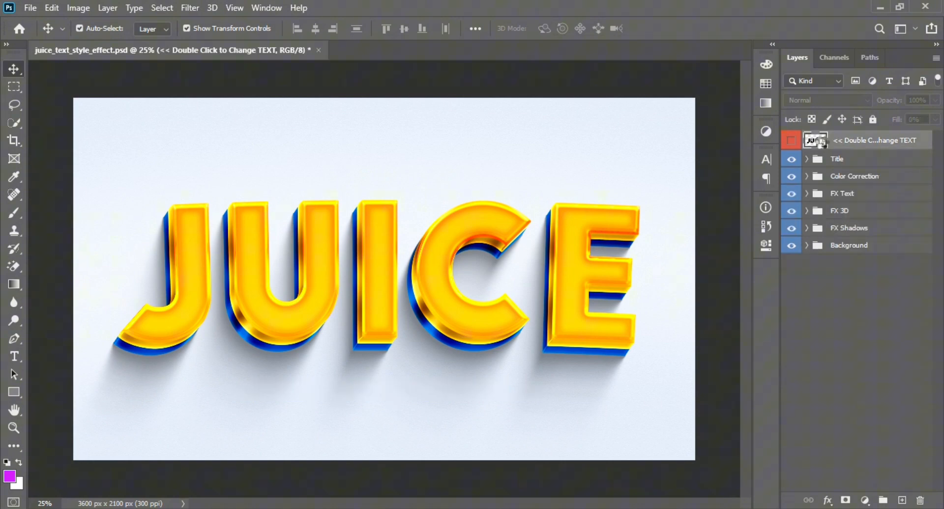
Step: In the text smart object, replace JUICE with BLUE and commit the text
double_click(813, 140)
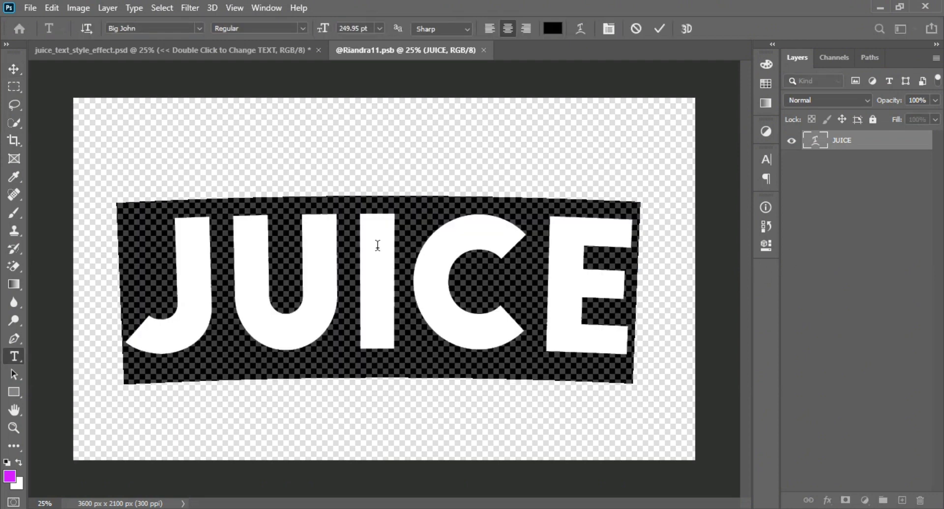
left_click(658, 29)
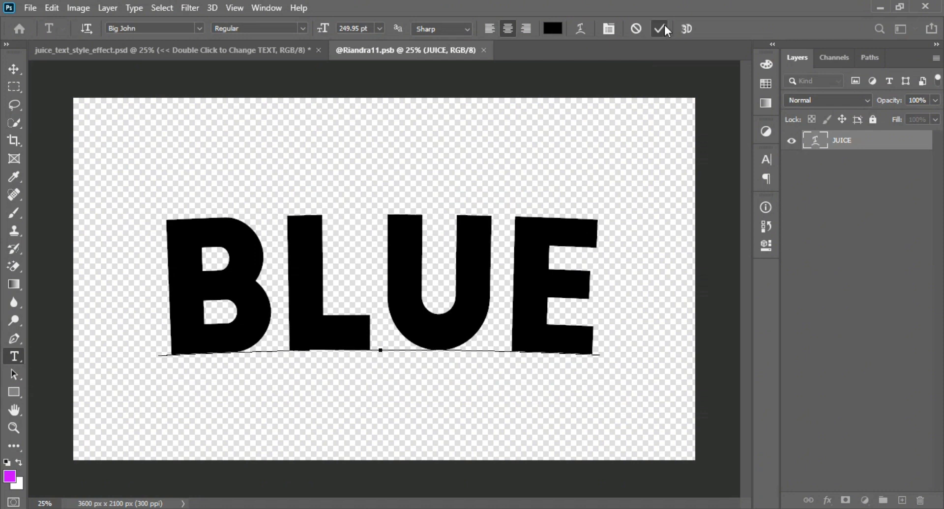
left_click(30, 8)
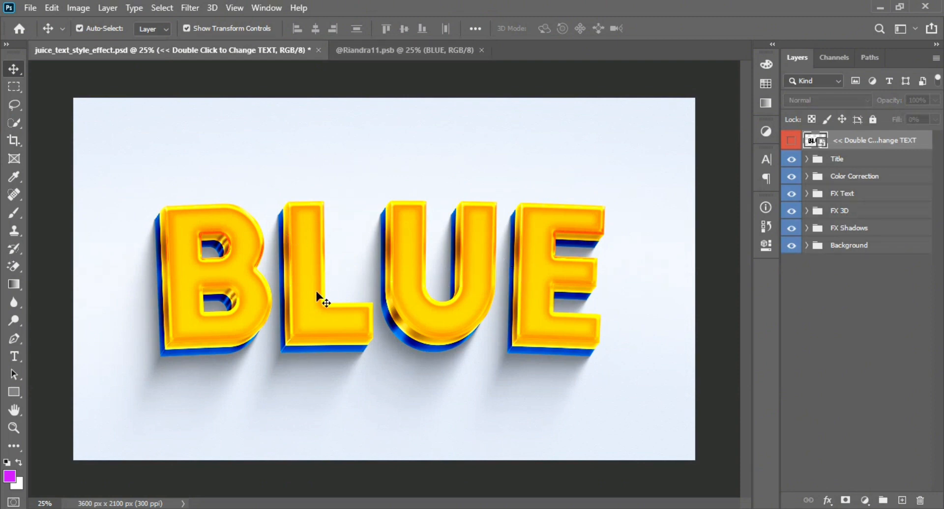
Step: In the BLUE .psb document, set the text to 200 pt in the Character panel
left_click(405, 50)
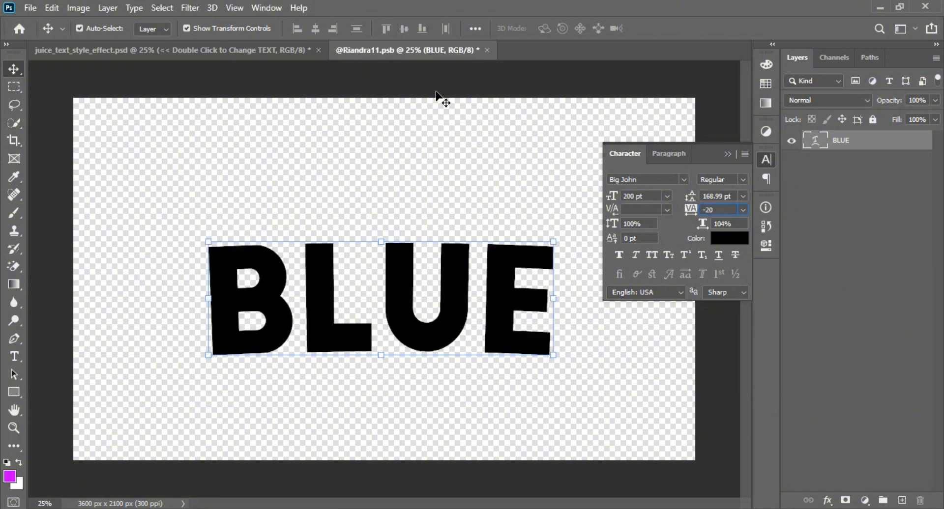
left_click(30, 8)
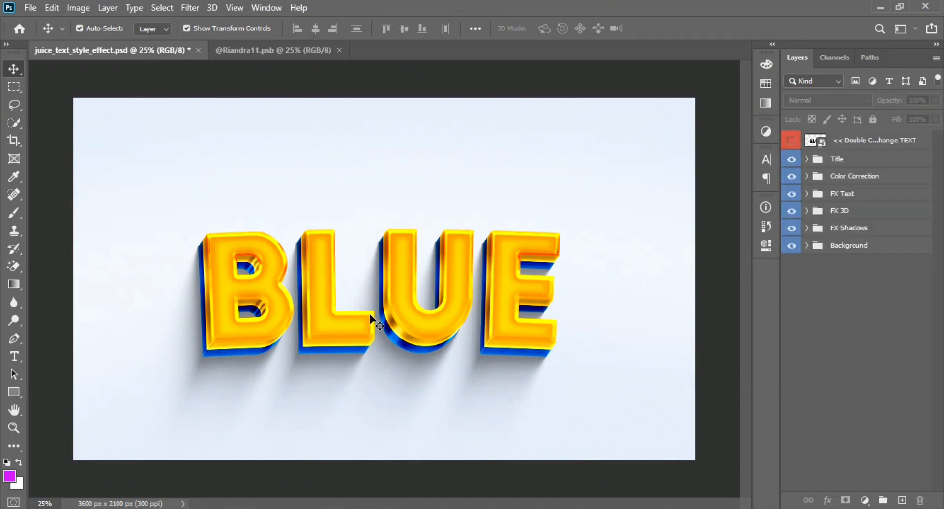
mouse_move(330, 85)
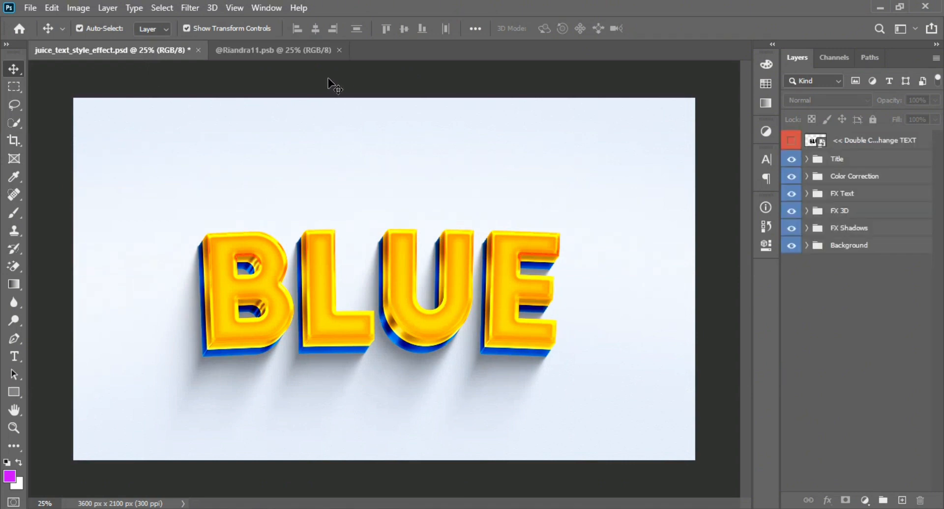